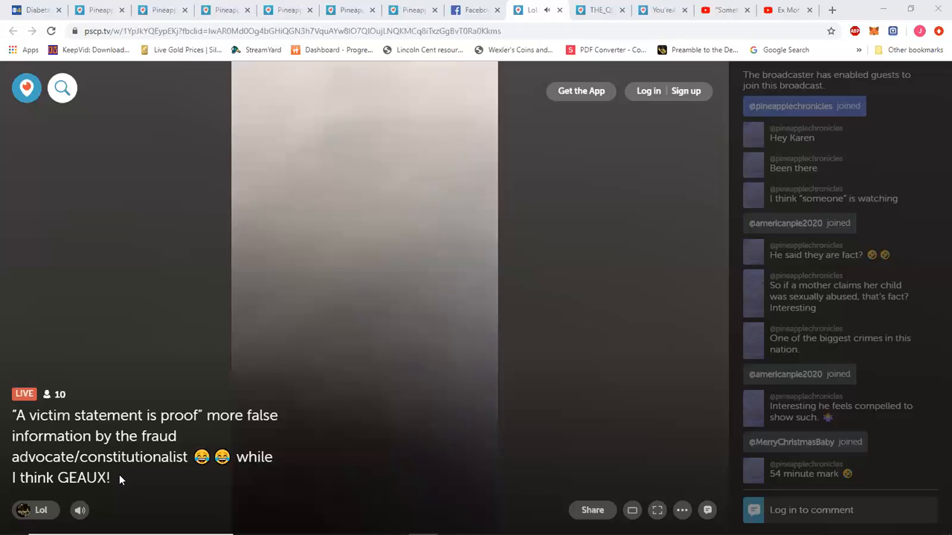
Turn the live broadcast's volume down via the speaker control while the chat keeps scrolling.
{"action": "scroll", "scroll_direction": "down", "scroll_amount": 3}
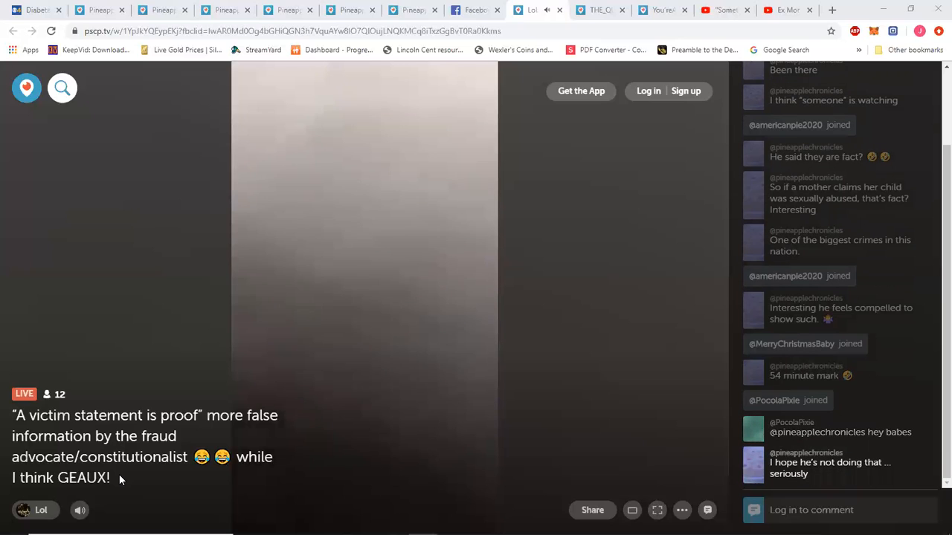
{"action": "scroll", "scroll_direction": "down", "scroll_amount": 3}
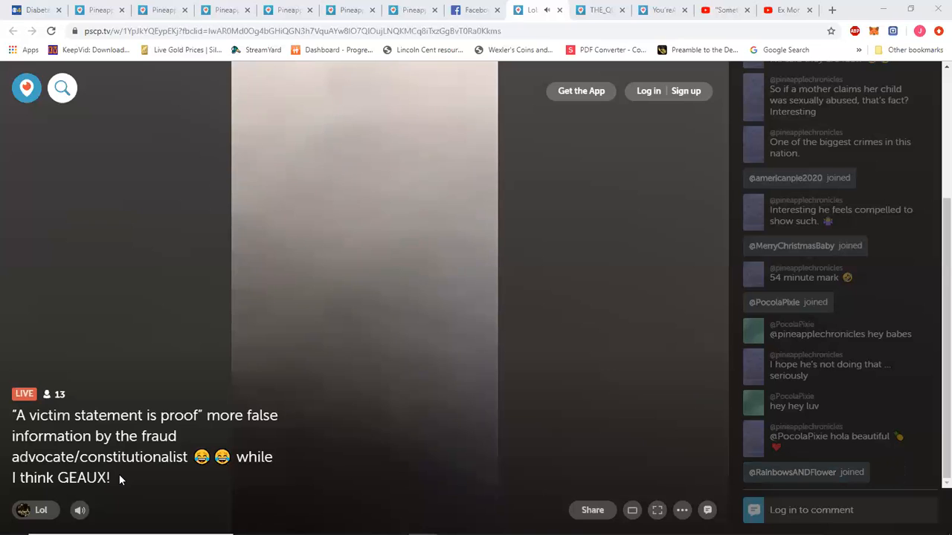
{"action": "scroll", "scroll_direction": "down", "scroll_amount": 3}
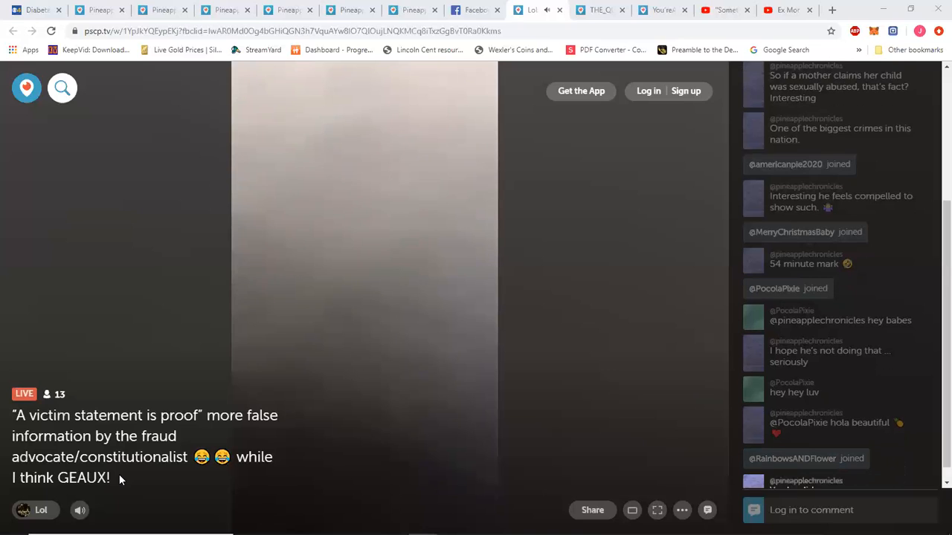
{"action": "scroll", "scroll_direction": "down", "scroll_amount": 3}
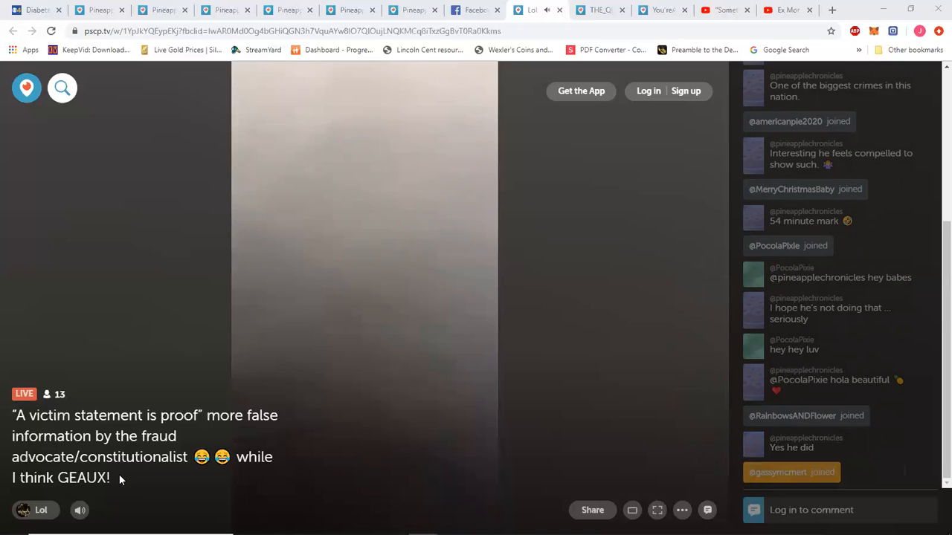
{"action": "scroll", "scroll_direction": "down", "scroll_amount": 3}
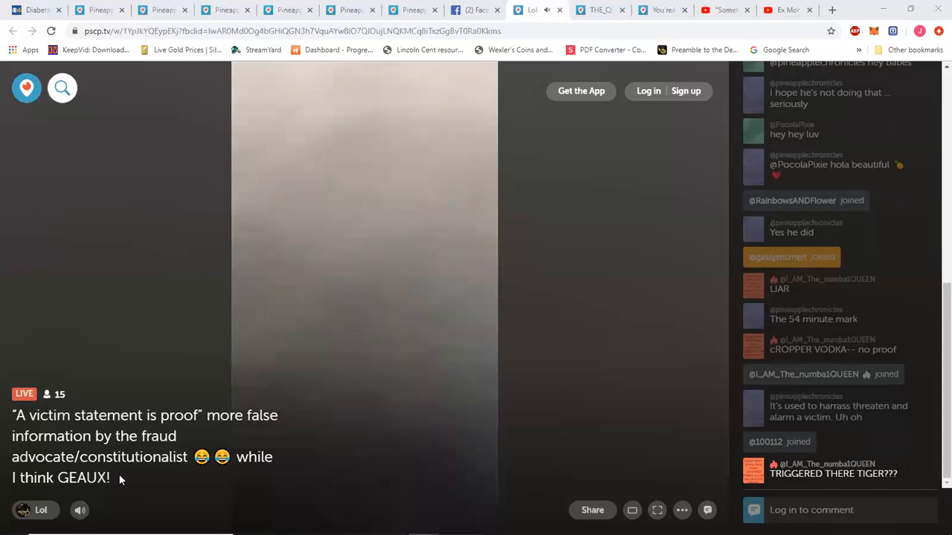
{"action": "scroll", "scroll_direction": "down", "scroll_amount": 3}
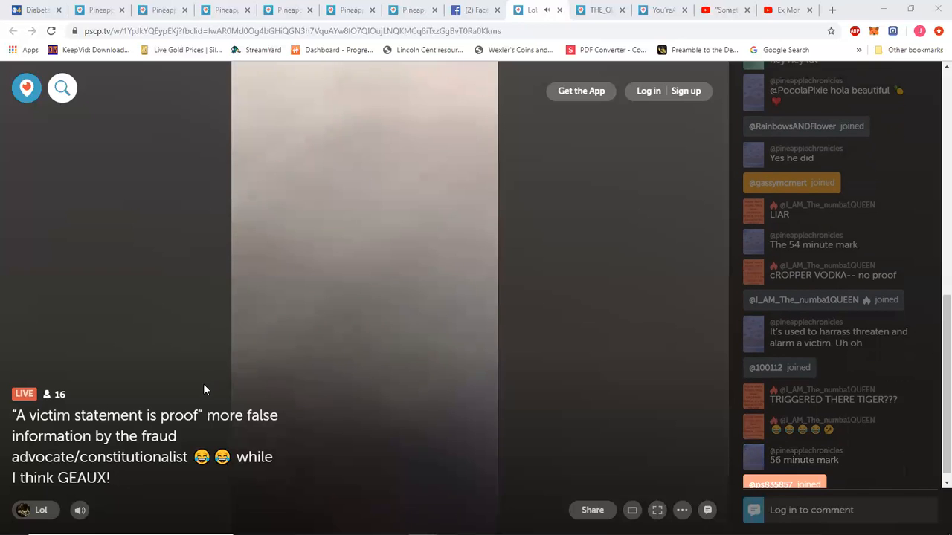
{"action": "scroll", "scroll_direction": "down", "scroll_amount": 3}
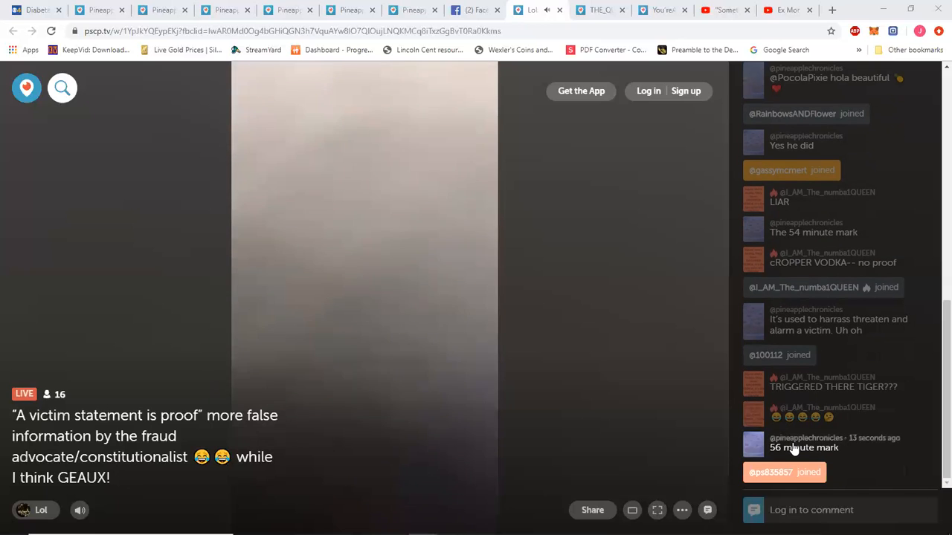
{"action": "mouse_move", "coordinate": [122, 339]}
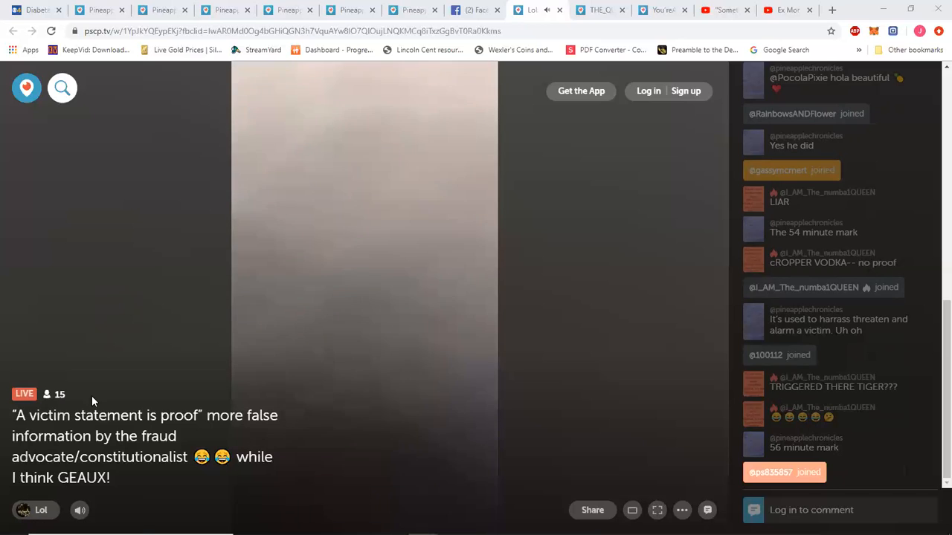
{"action": "mouse_move", "coordinate": [116, 333]}
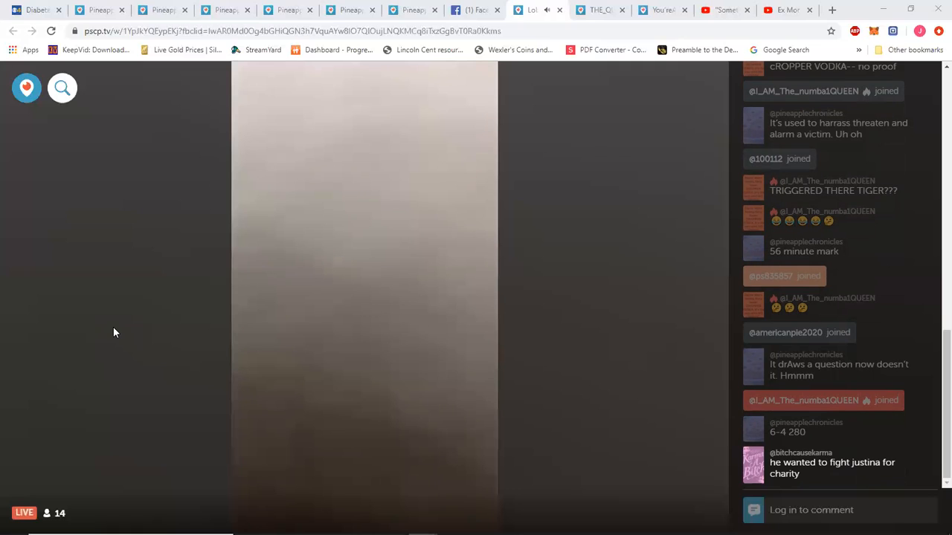
{"action": "scroll", "scroll_direction": "down", "scroll_amount": 3}
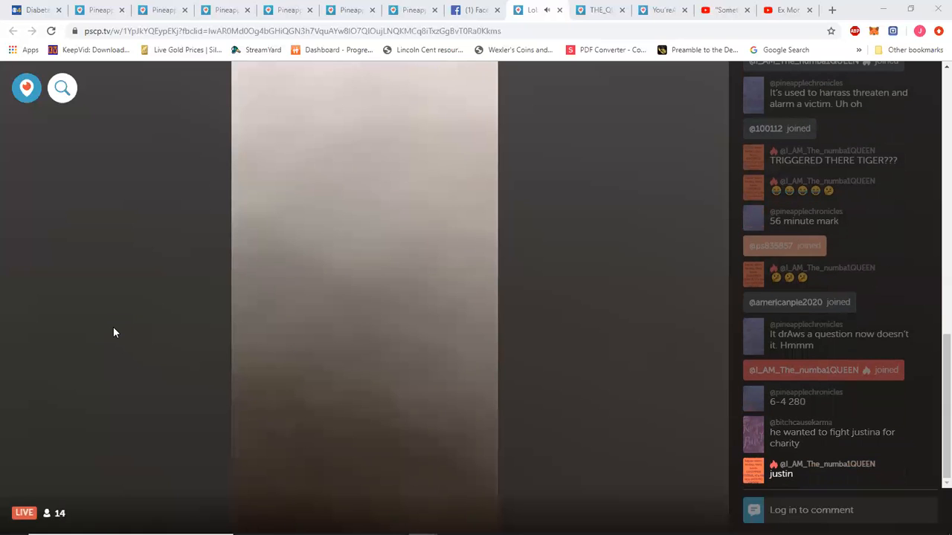
{"action": "scroll", "scroll_direction": "down", "scroll_amount": 3}
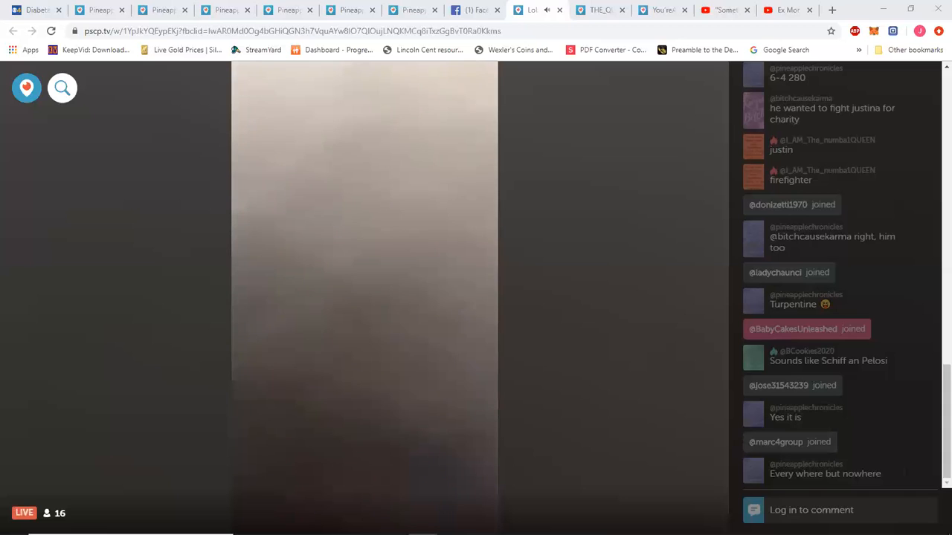
{"action": "scroll", "scroll_direction": "down", "scroll_amount": 3}
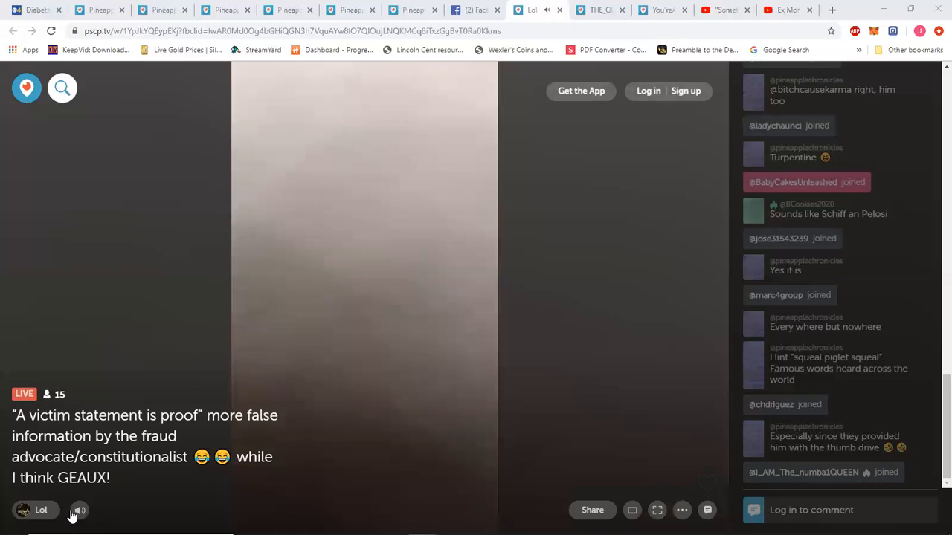
{"action": "left_click", "coordinate": [78, 510]}
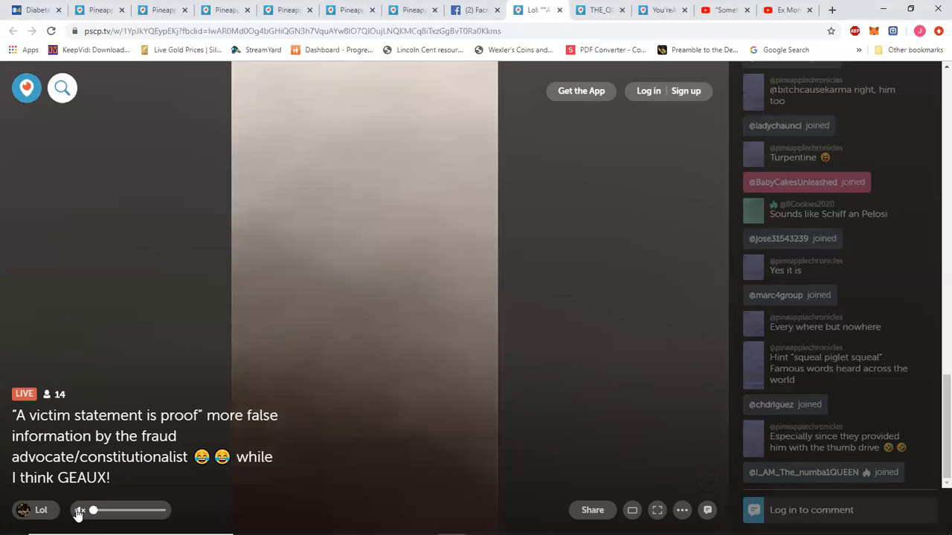
{"action": "left_click", "coordinate": [80, 512]}
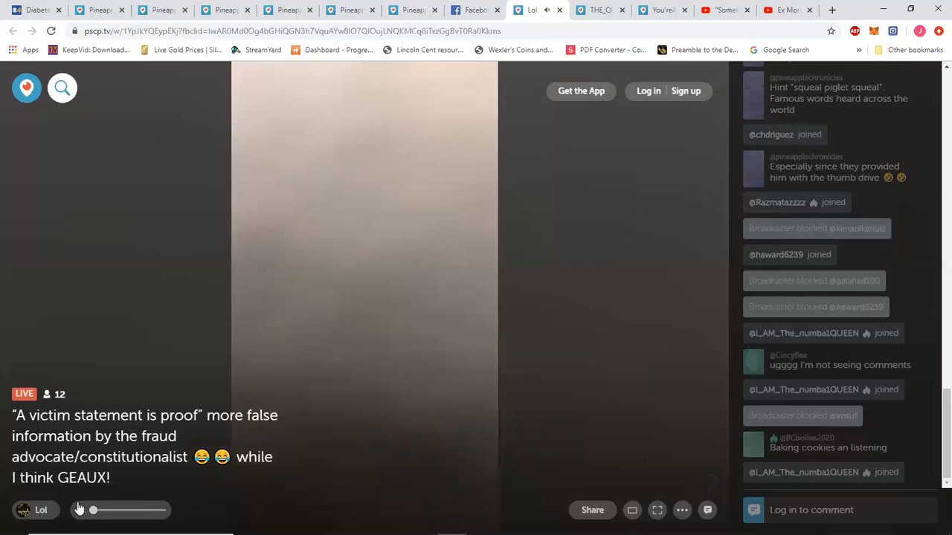
{"action": "left_click", "coordinate": [79, 511]}
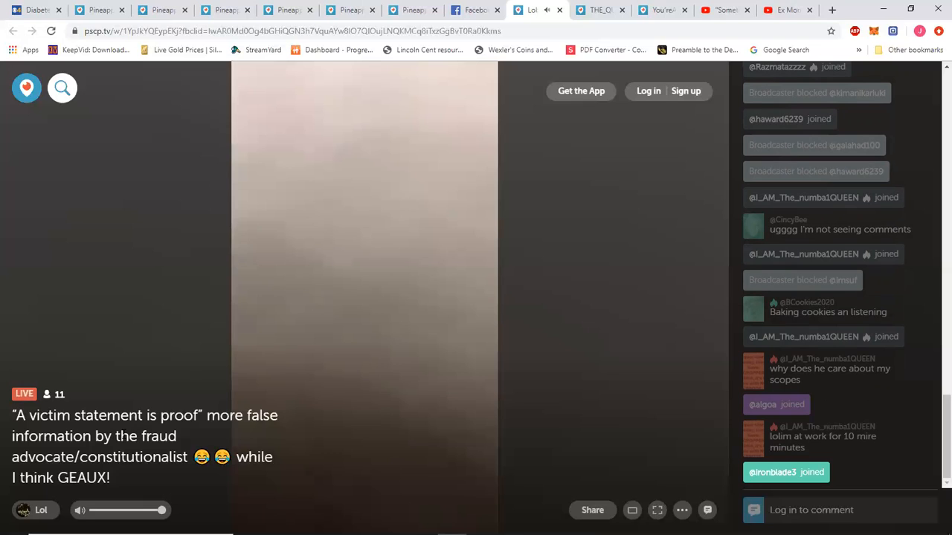
{"action": "mouse_move", "coordinate": [122, 476]}
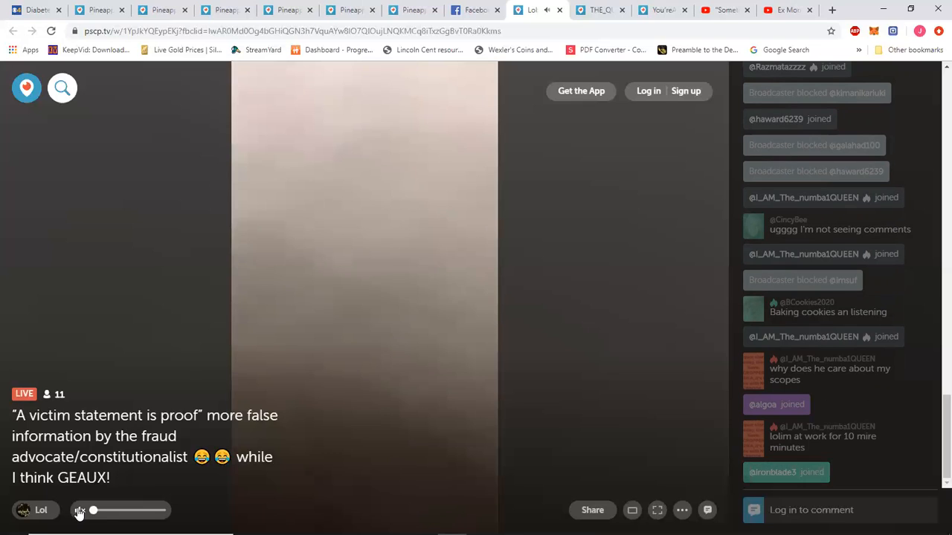
Let the broadcast end, landing on its 'Ended' page with the replay button.
{"action": "left_click", "coordinate": [81, 510]}
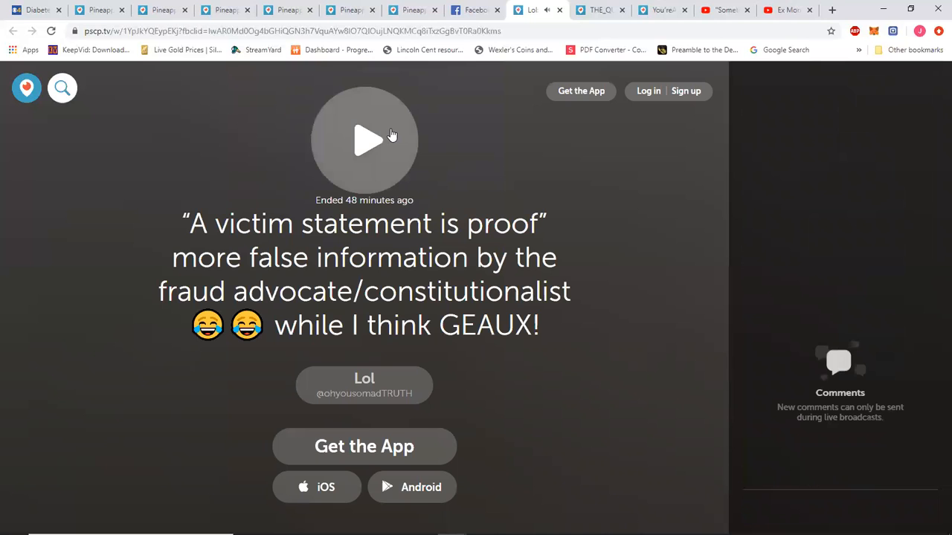
Play the ended broadcast's replay from the start.
{"action": "left_click", "coordinate": [364, 140]}
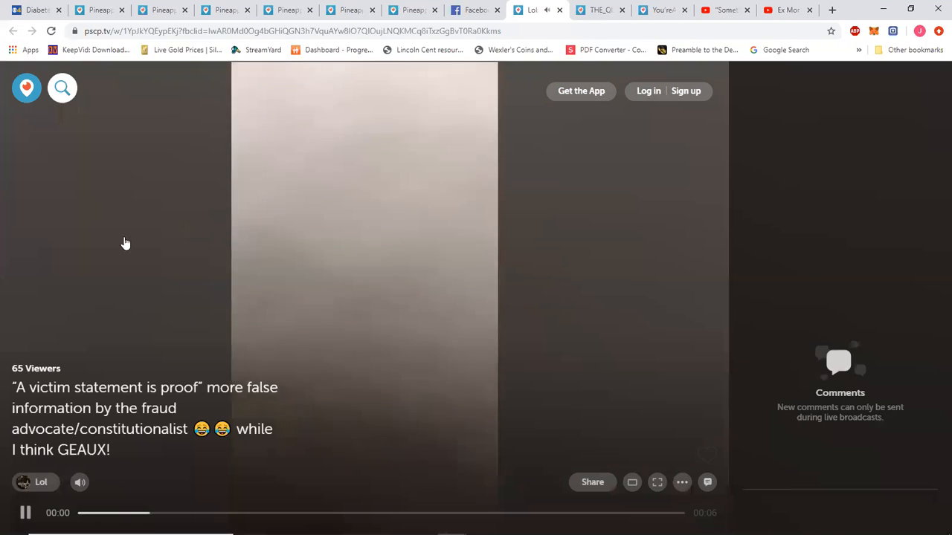
{"action": "mouse_move", "coordinate": [222, 162]}
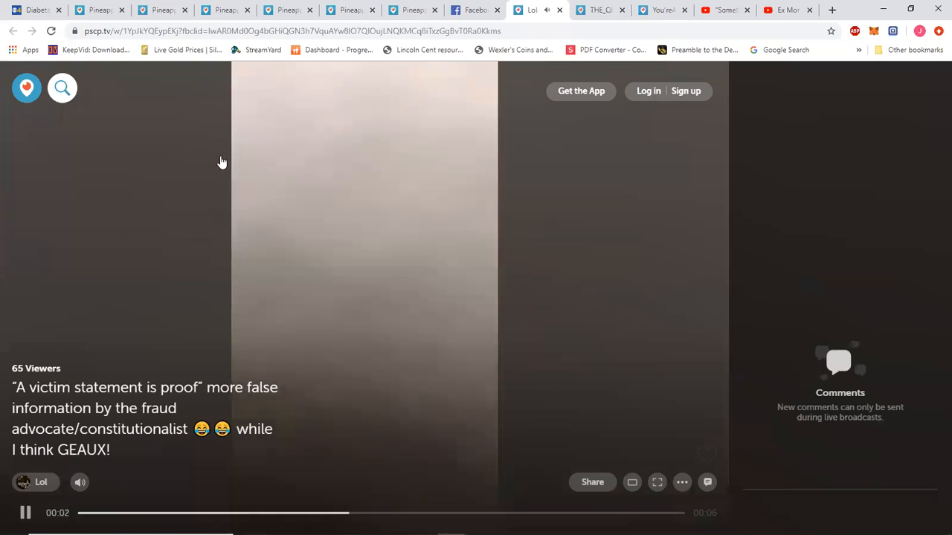
{"action": "mouse_move", "coordinate": [504, 23]}
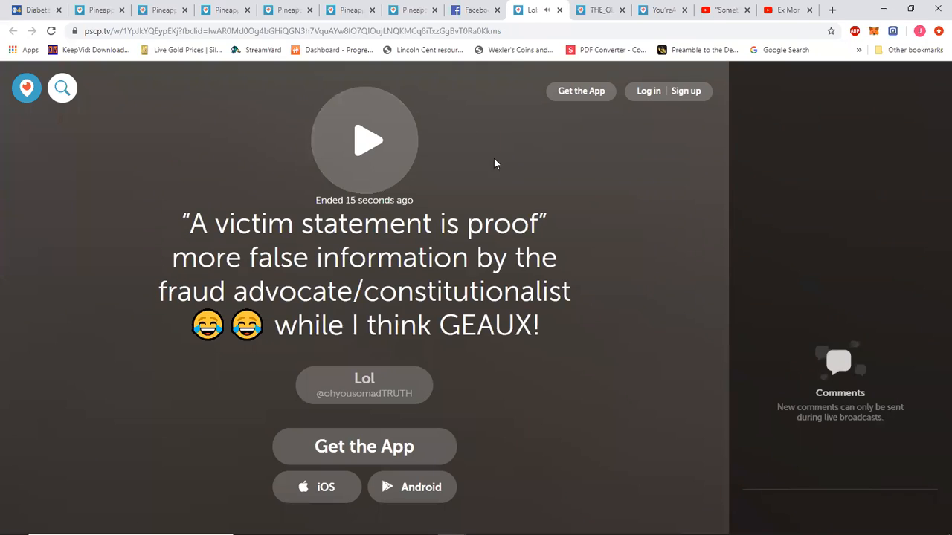
{"action": "left_click", "coordinate": [364, 140]}
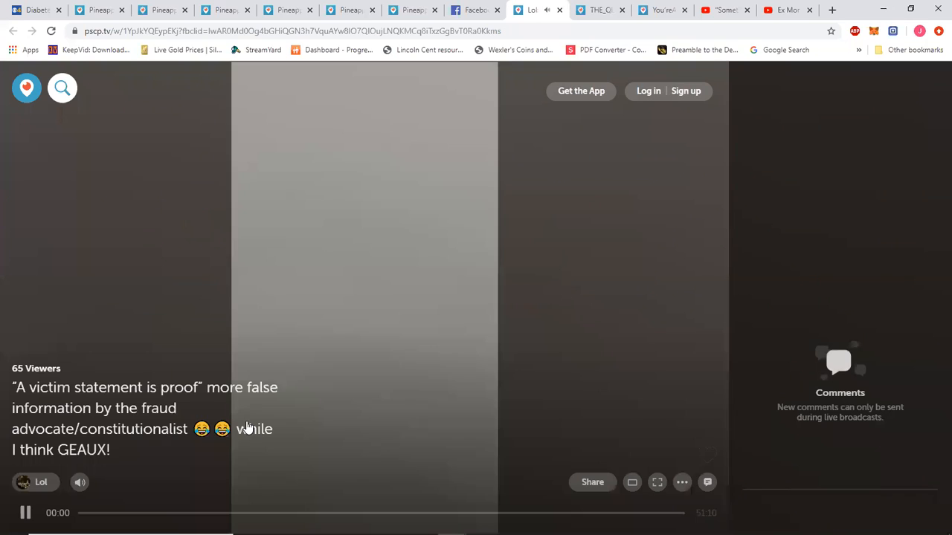